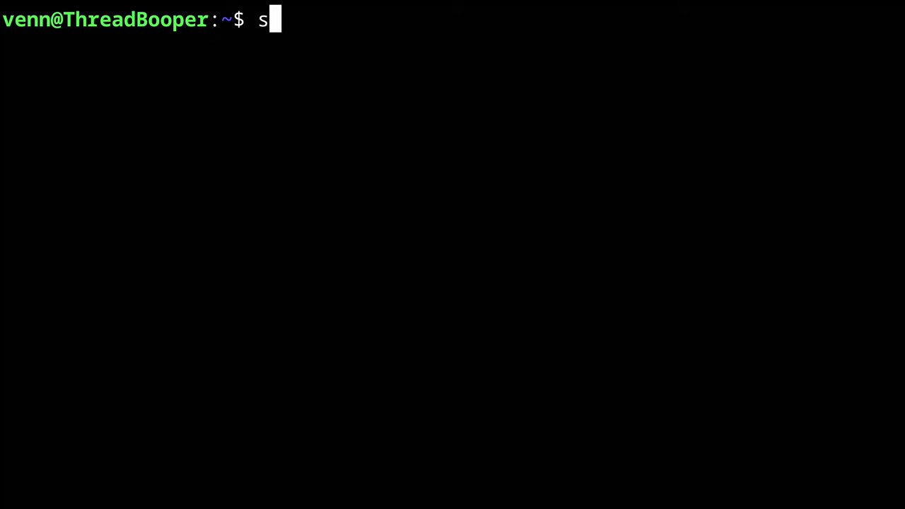
Write the apt install command for jackd2 and qjackctl at the sudo prompt
type("udo apt instal")
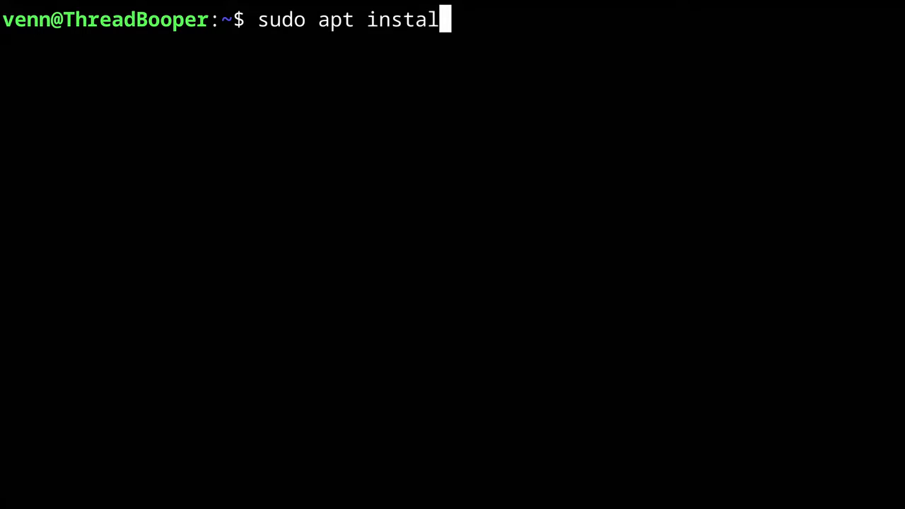
type("l jackd2 q")
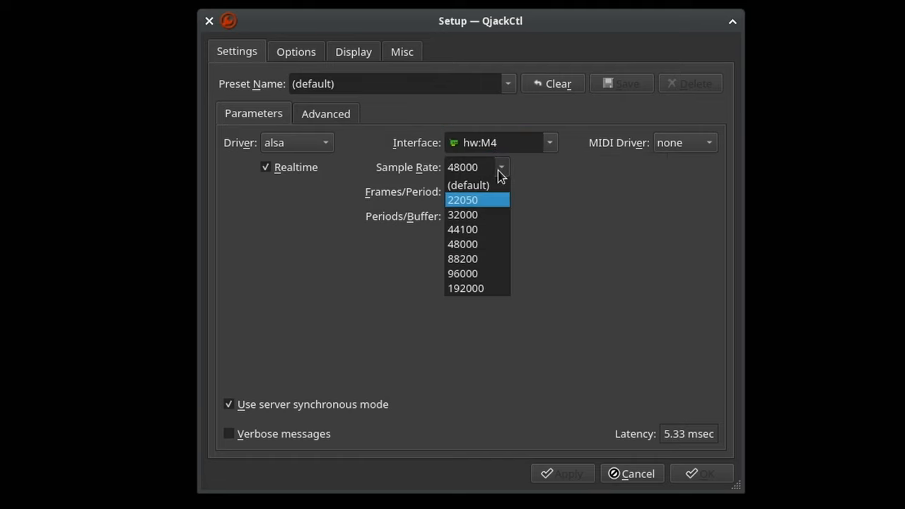
Select 48000 Hz sample rate and 128 frames per period for the M4 interface and confirm
left_click(500, 192)
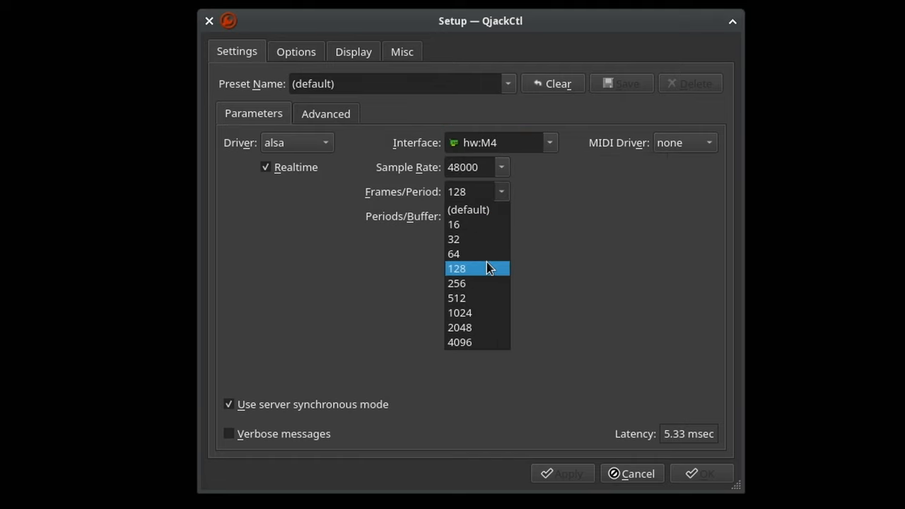
left_click(455, 269)
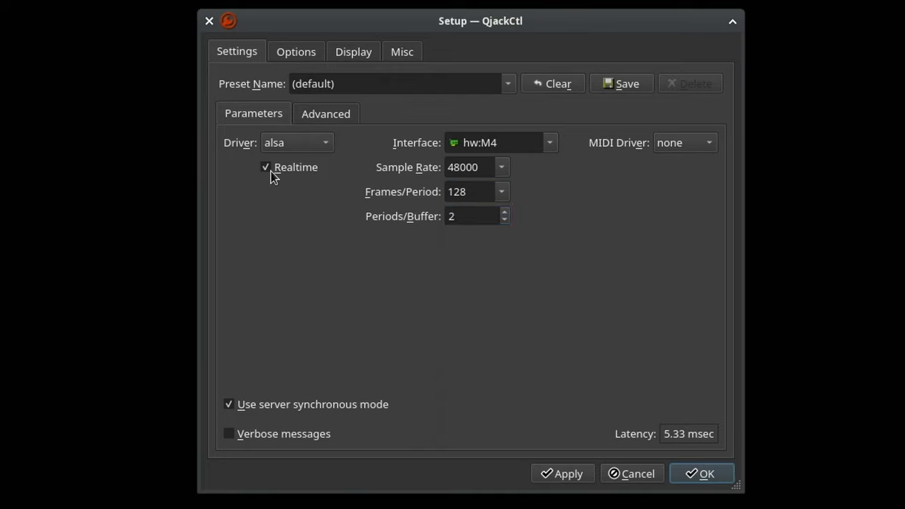
mouse_move(475, 463)
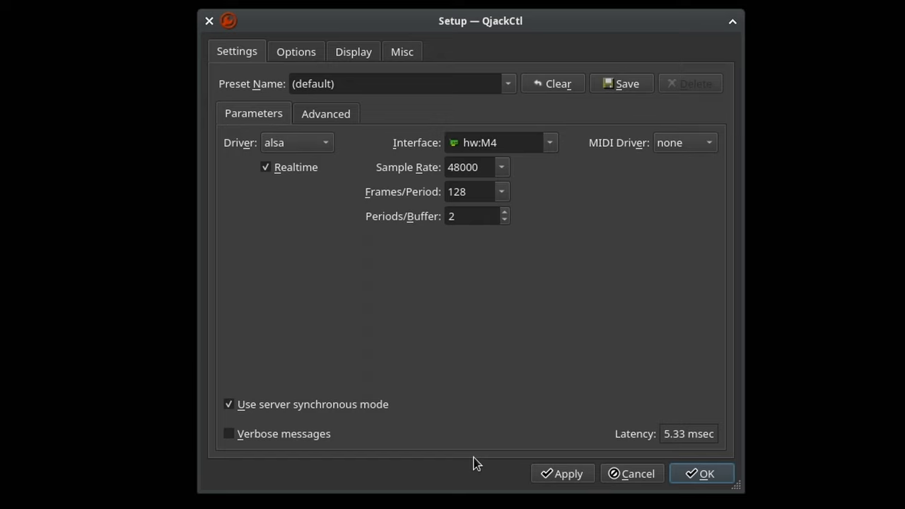
left_click(563, 472)
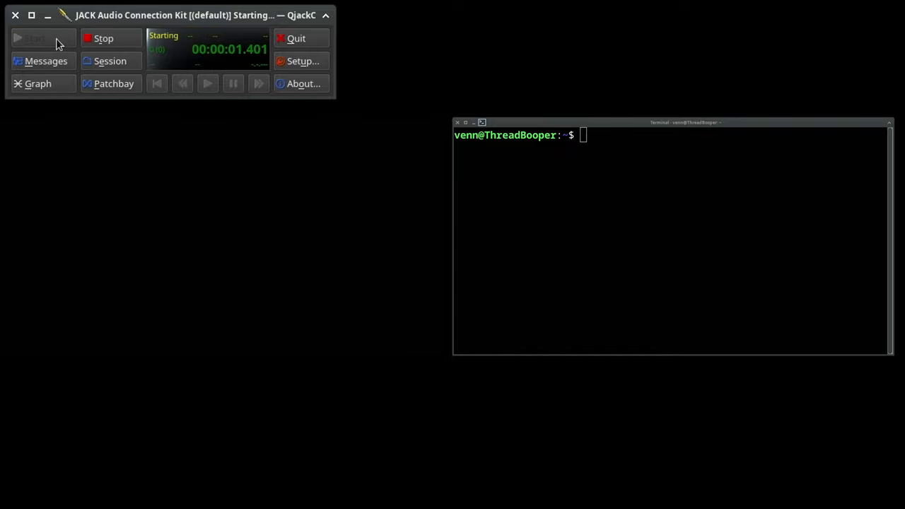
Show the connection graph with system capture selected and run jack_iodelay in the terminal
left_click(39, 83)
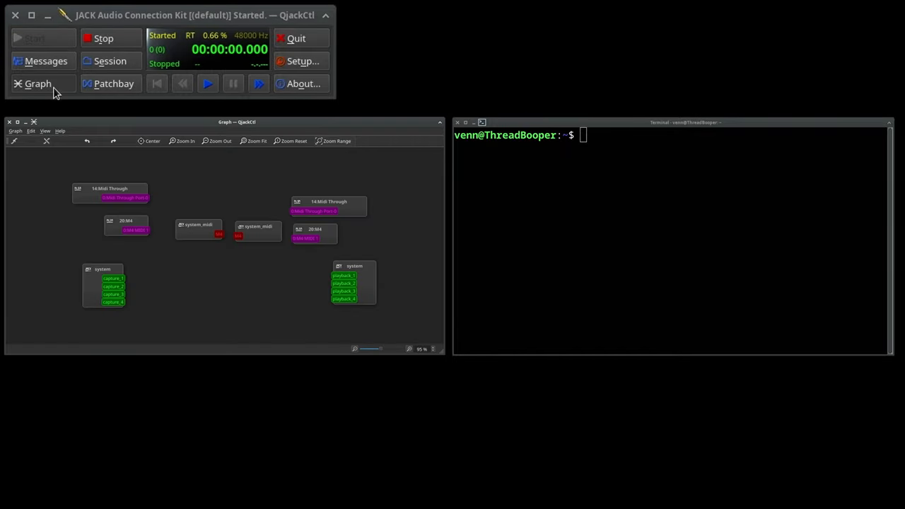
left_click(103, 285)
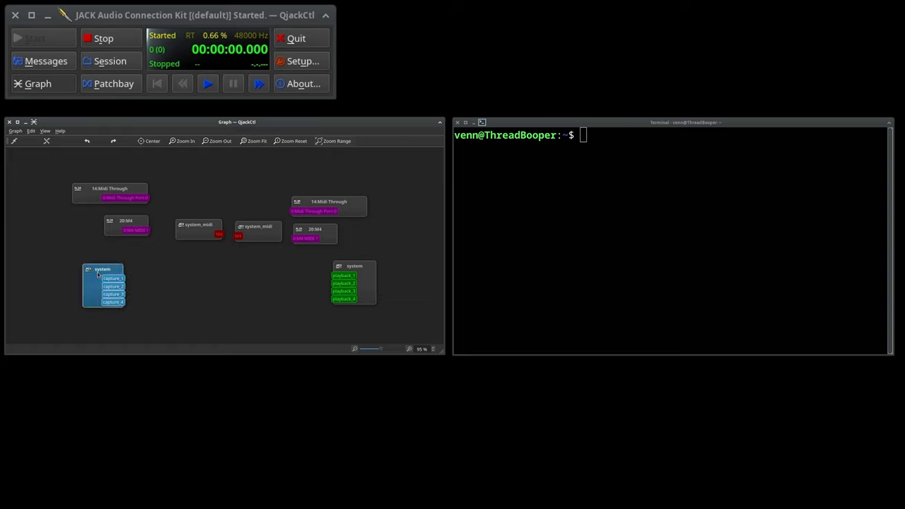
mouse_move(359, 269)
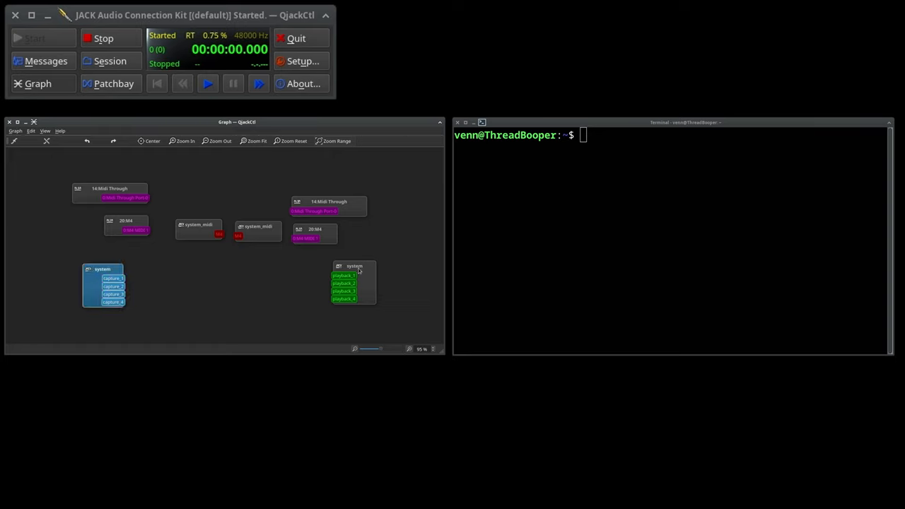
type("jack_iodelay")
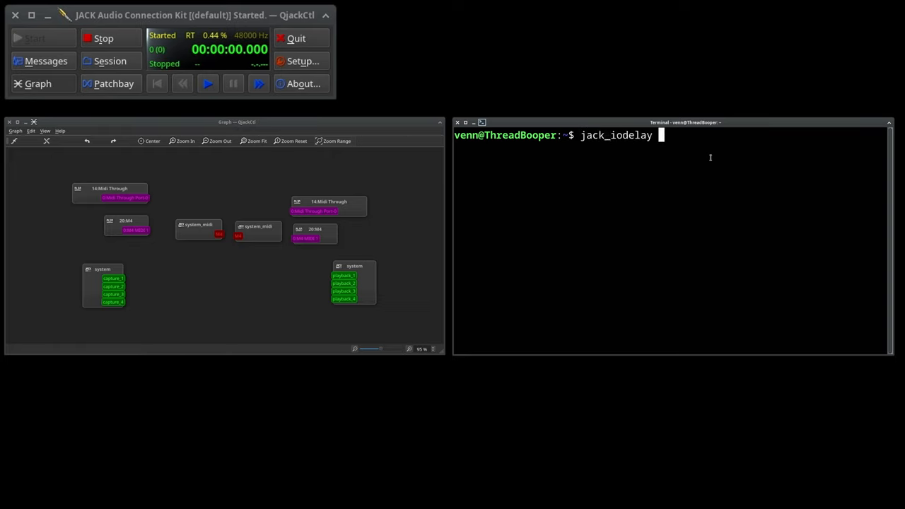
key("Return")
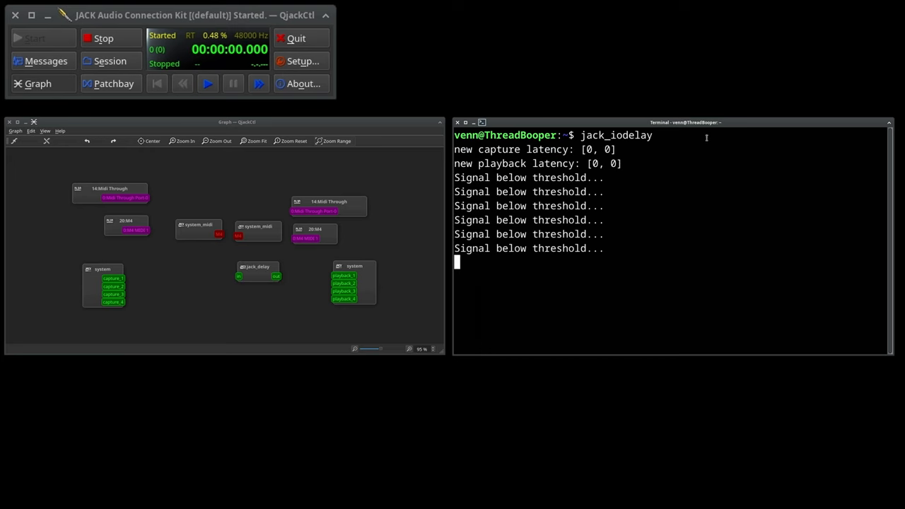
left_click(257, 272)
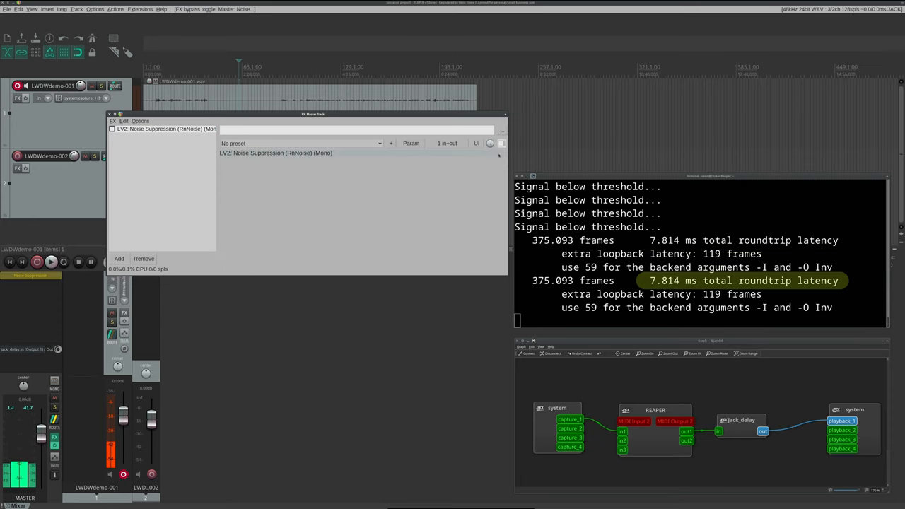
Insert the LV2 Noise Suppression (RnNoise) plugin on the REAPER track in the loopback path
left_click(111, 129)
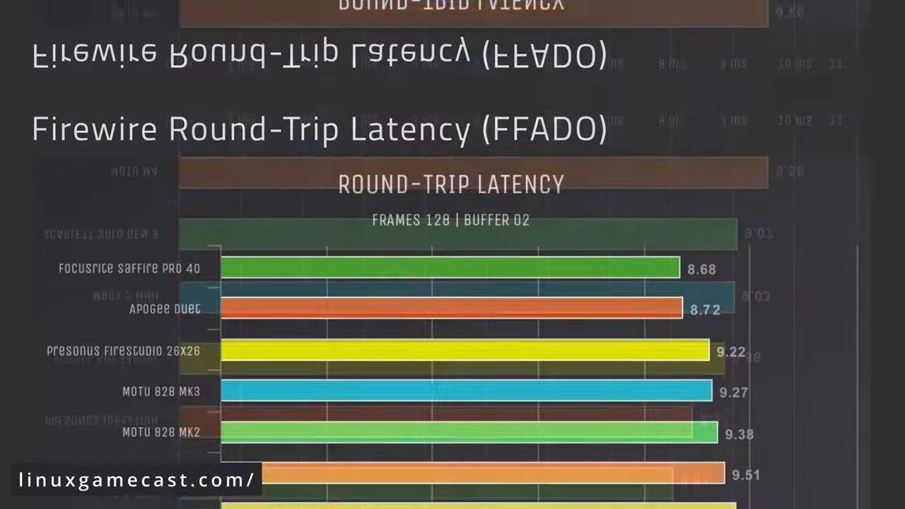
scroll("down", 3)
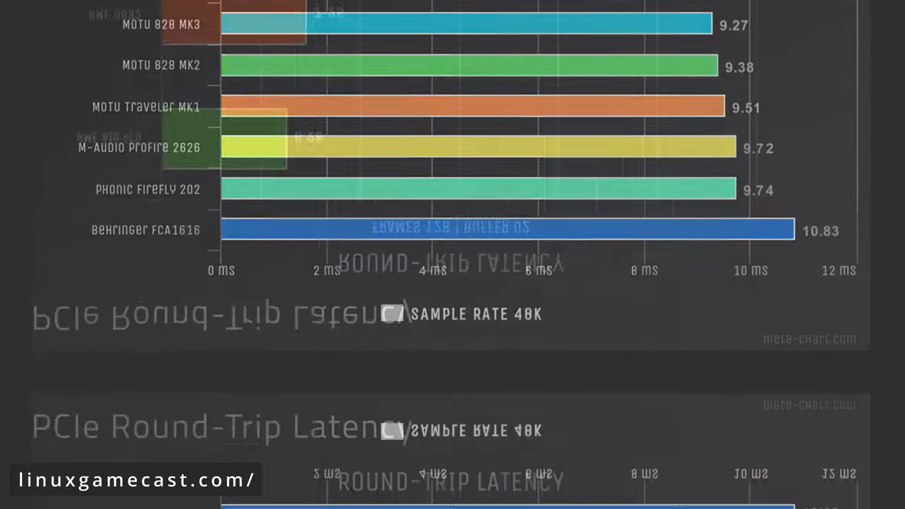